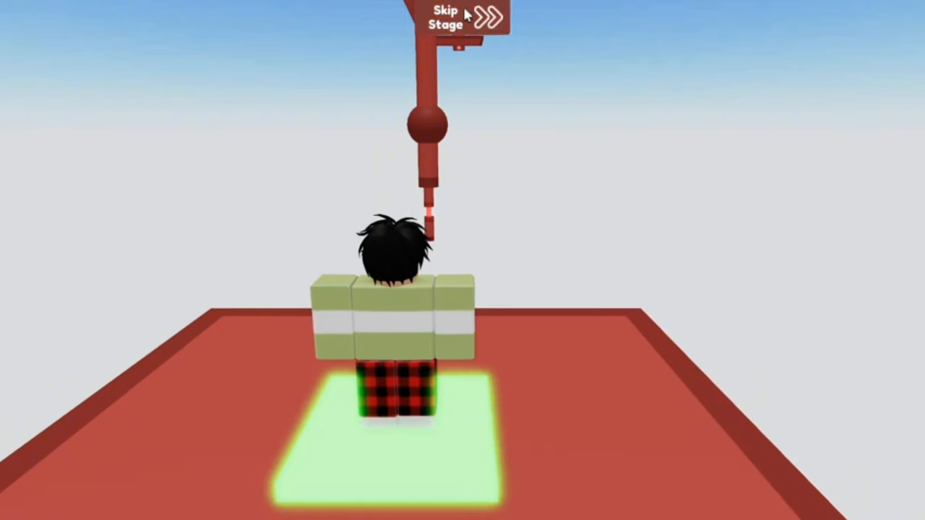
Step: Use Skip Stage to move the avatar onto the next green obby stage's checkpoint
left_click(459, 17)
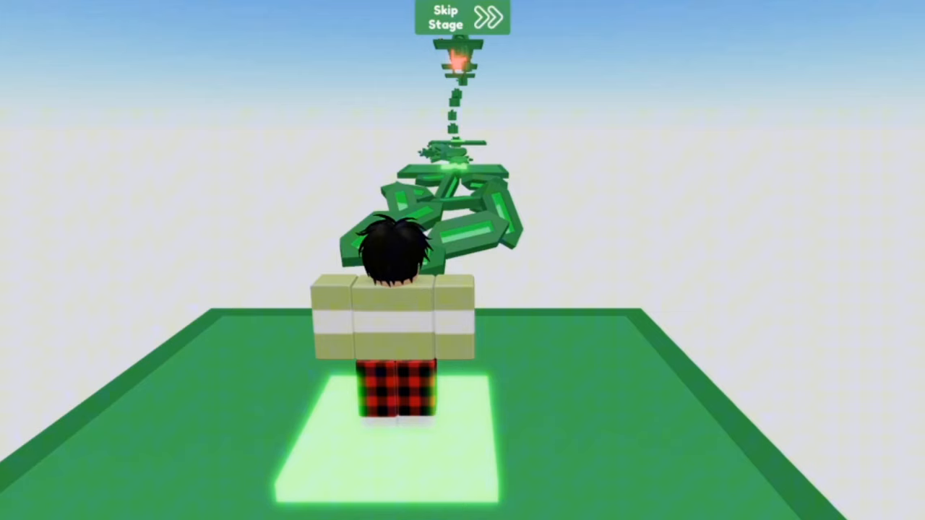